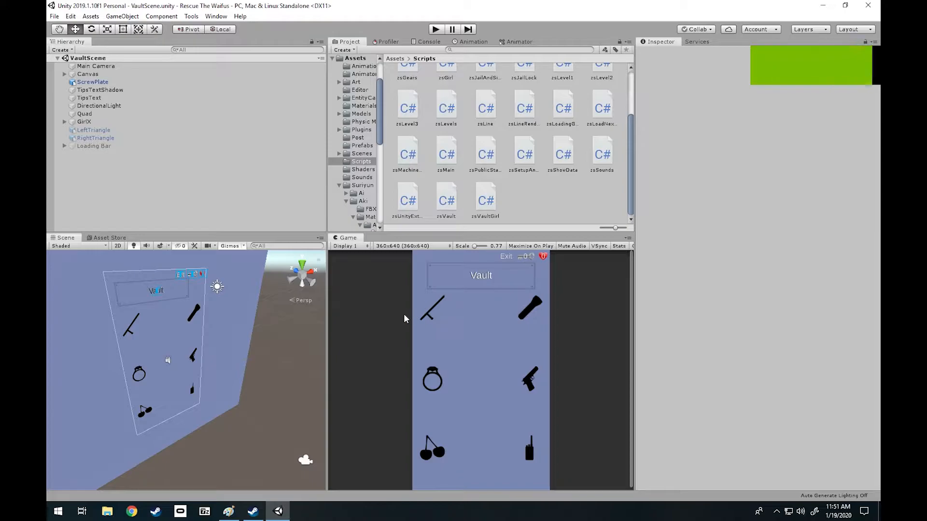
# Step: Review the Euler angles diagram in Paint, then bring the Unity vault project forward
pyautogui.click(228, 511)
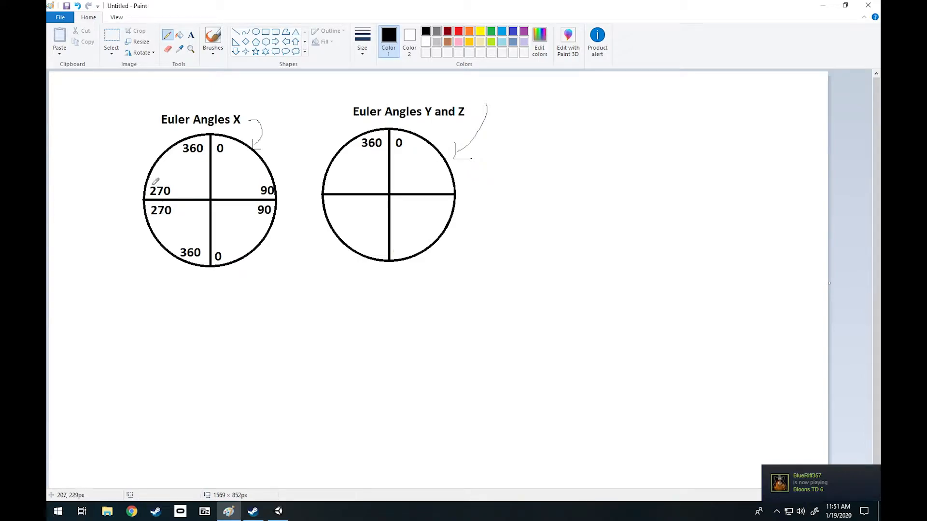
pyautogui.moveTo(326, 116)
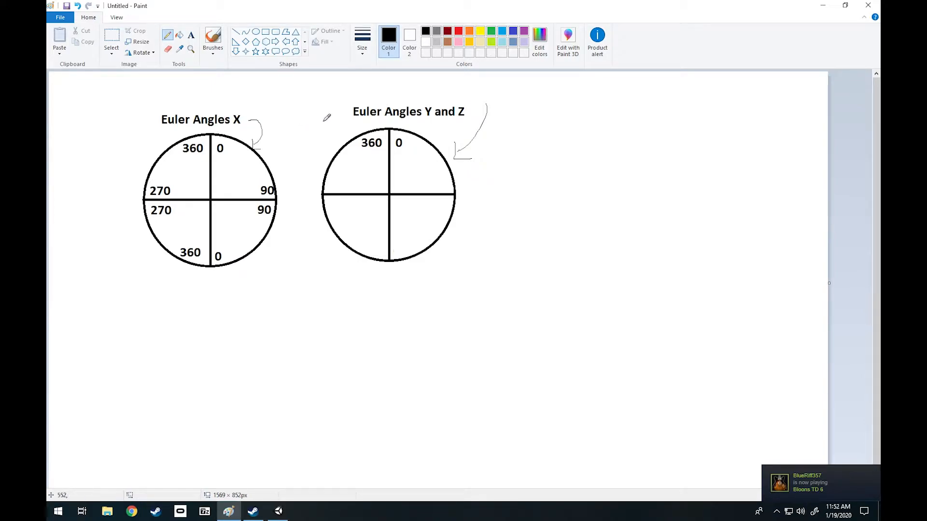
pyautogui.moveTo(391, 118)
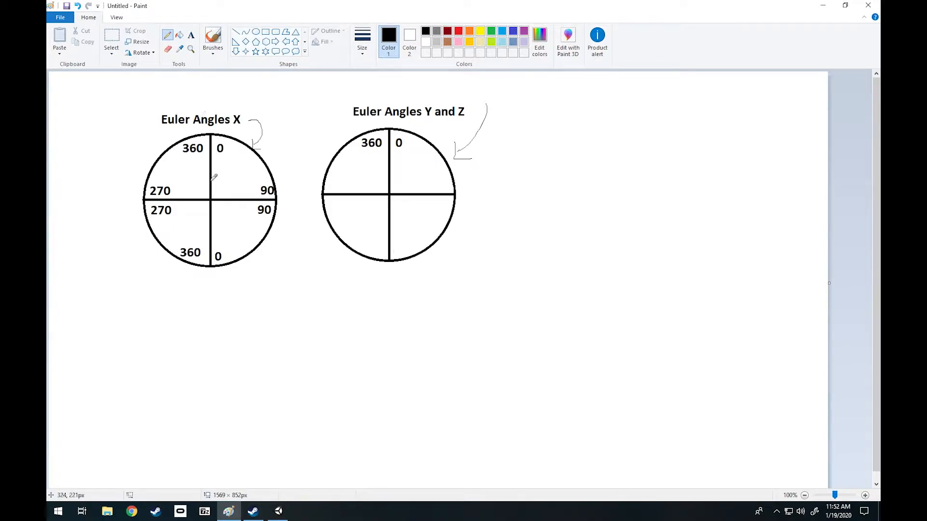
pyautogui.moveTo(230, 100)
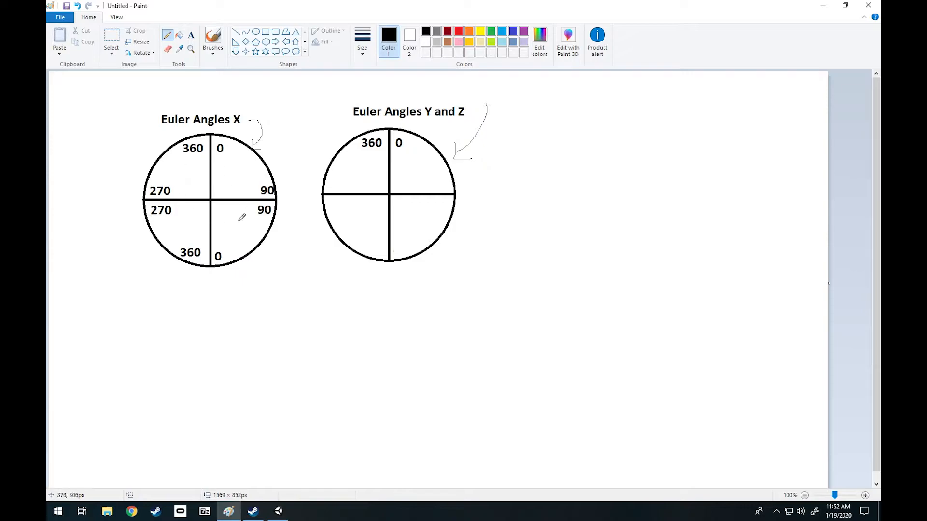
pyautogui.moveTo(400, 194)
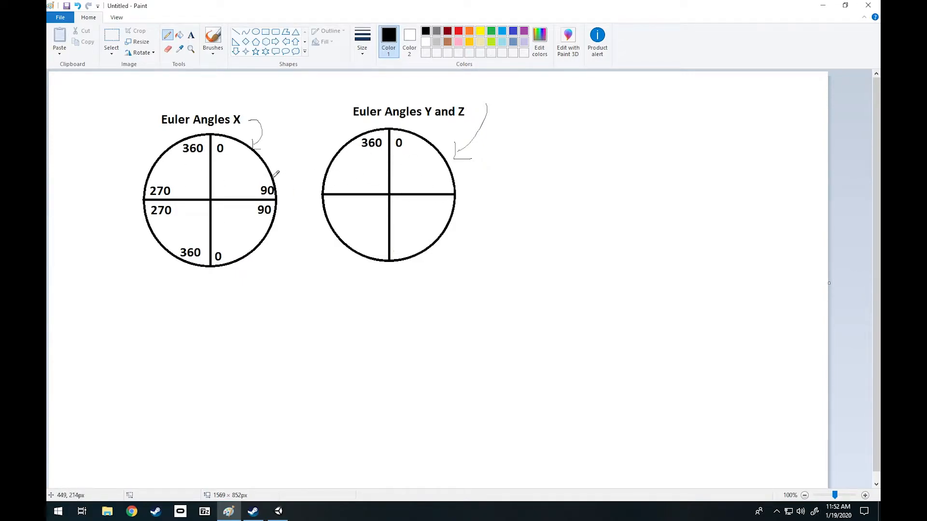
pyautogui.moveTo(232, 163)
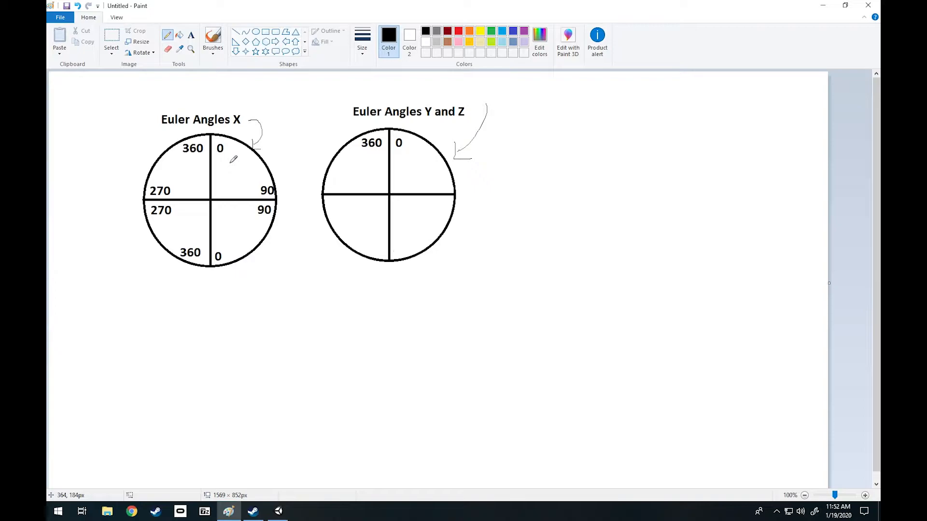
pyautogui.moveTo(448, 154)
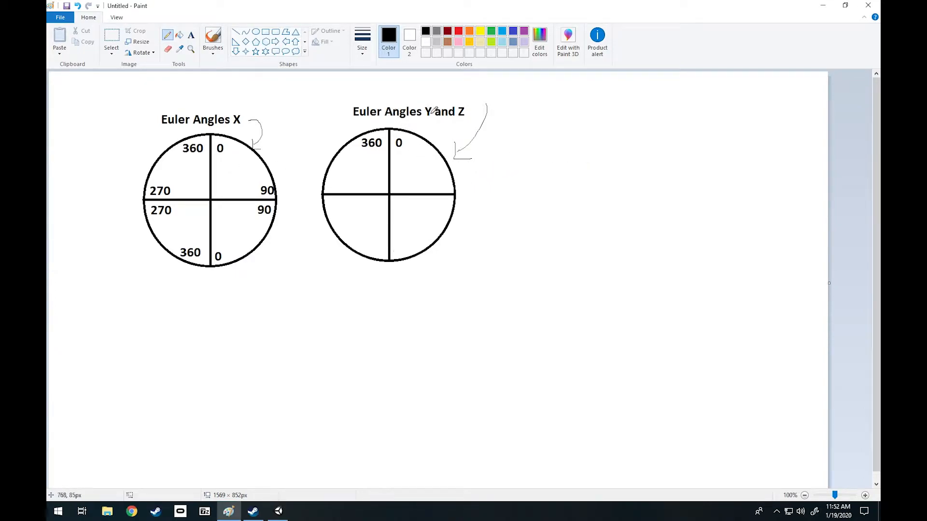
pyautogui.moveTo(432, 98)
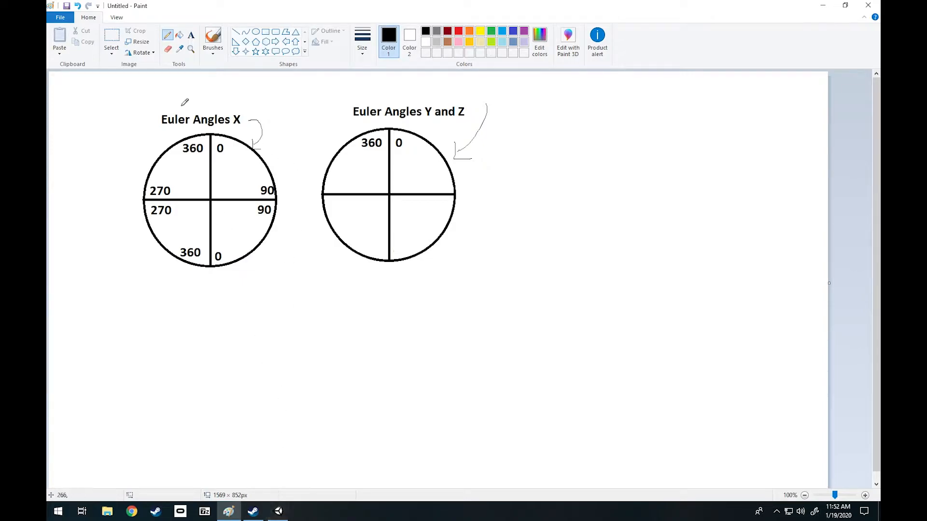
pyautogui.moveTo(273, 213)
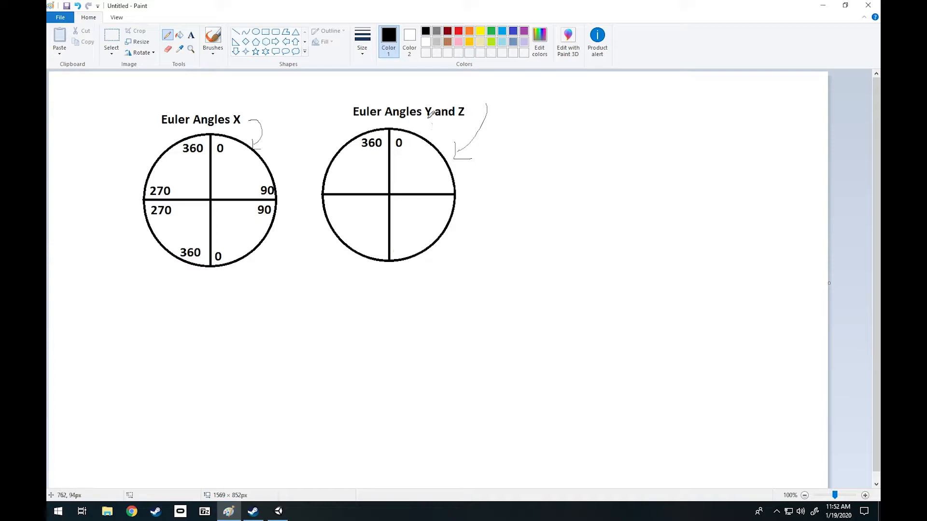
pyautogui.moveTo(310, 387)
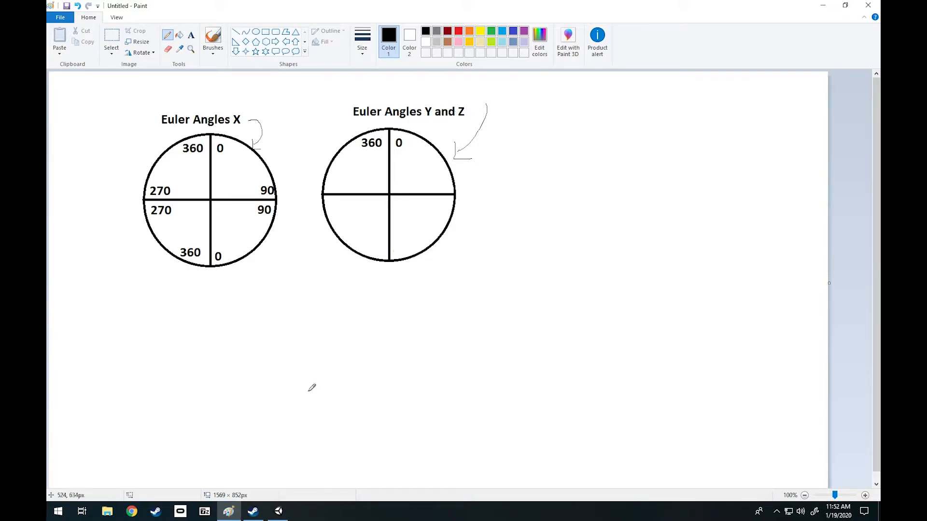
pyautogui.moveTo(213, 147)
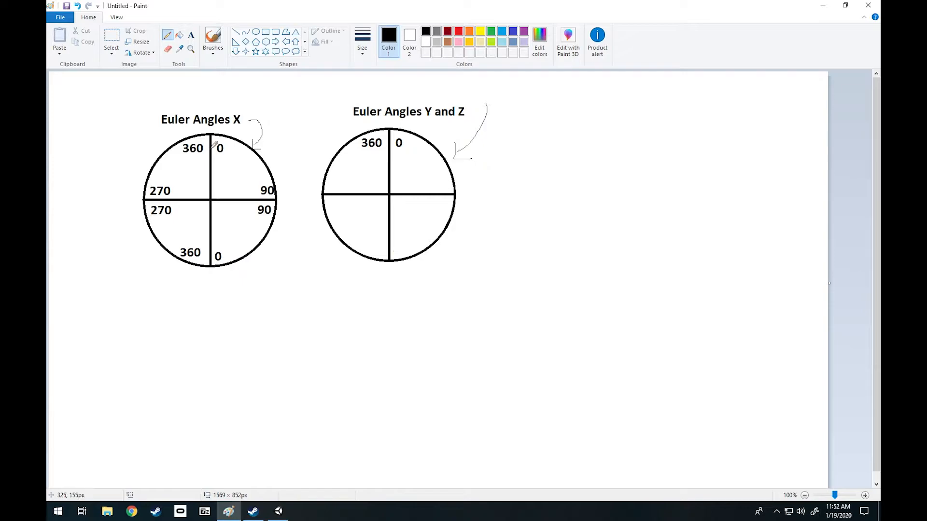
pyautogui.moveTo(271, 182)
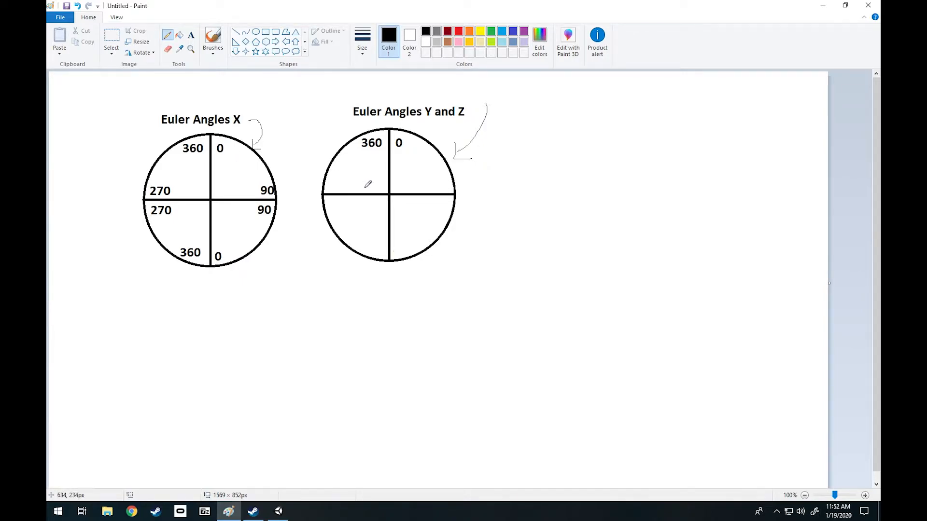
pyautogui.moveTo(350, 144)
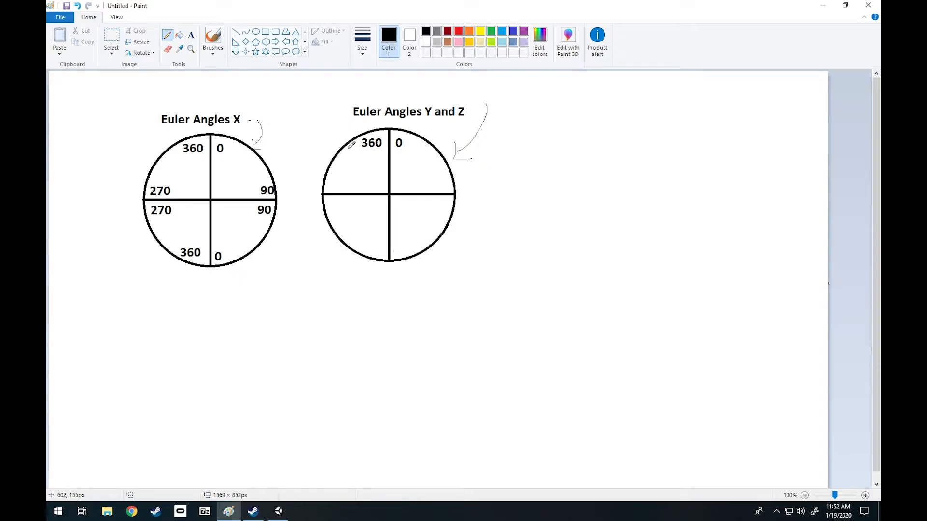
pyautogui.click(277, 511)
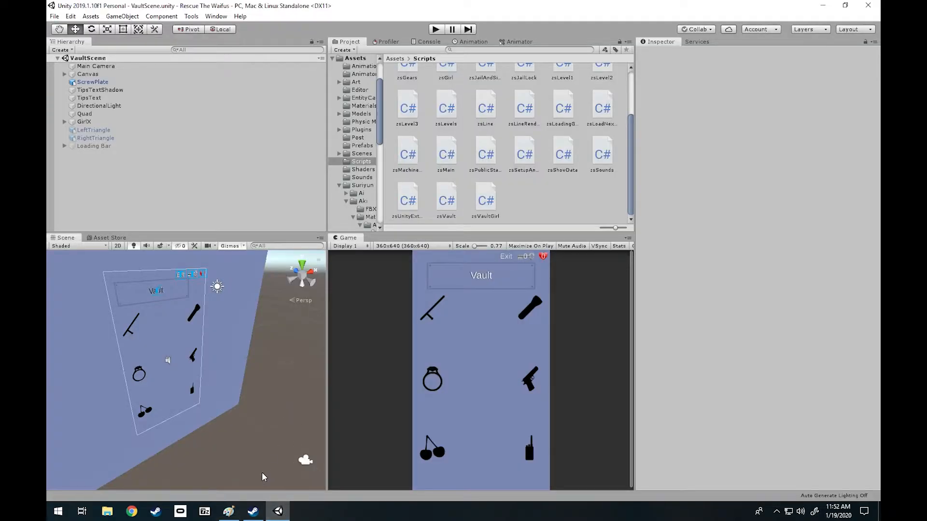
# Step: Bring the Paint Euler angles diagram with its 0/90/270/360 labels back in front
pyautogui.click(229, 511)
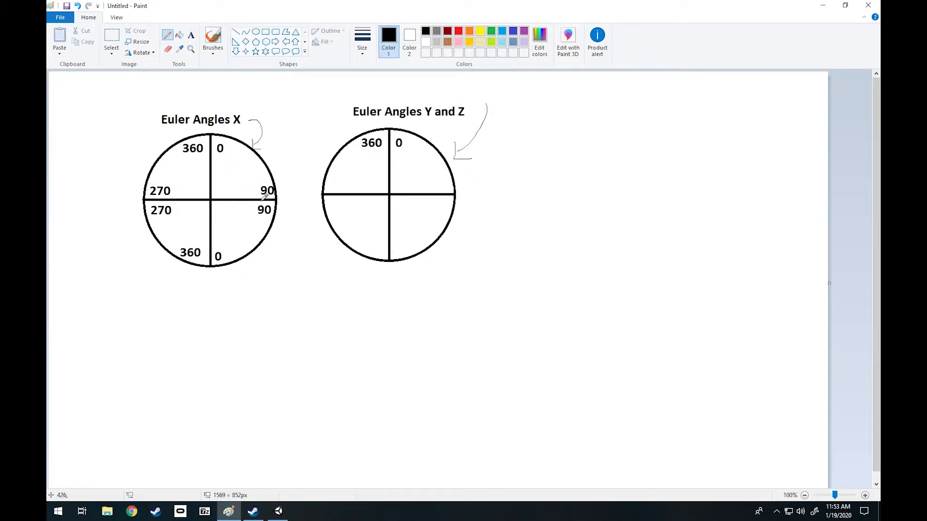
pyautogui.moveTo(236, 180)
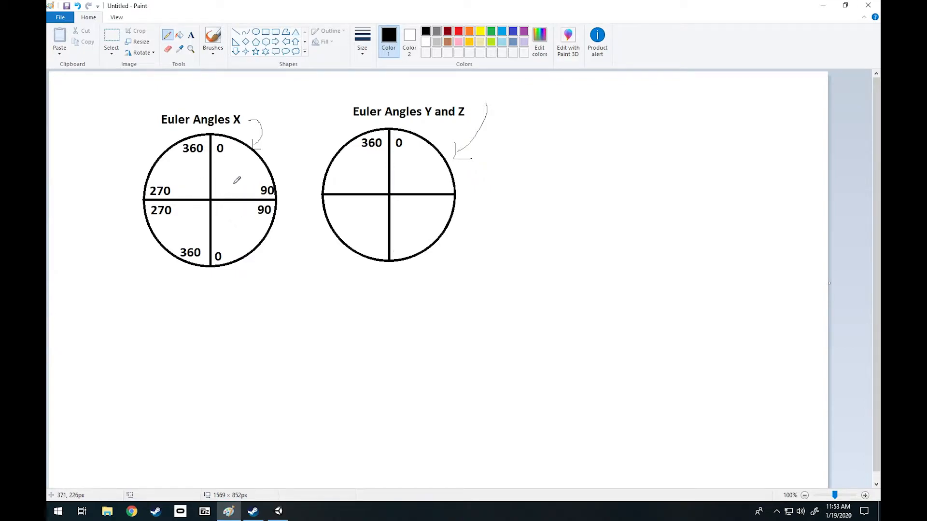
pyautogui.moveTo(234, 170)
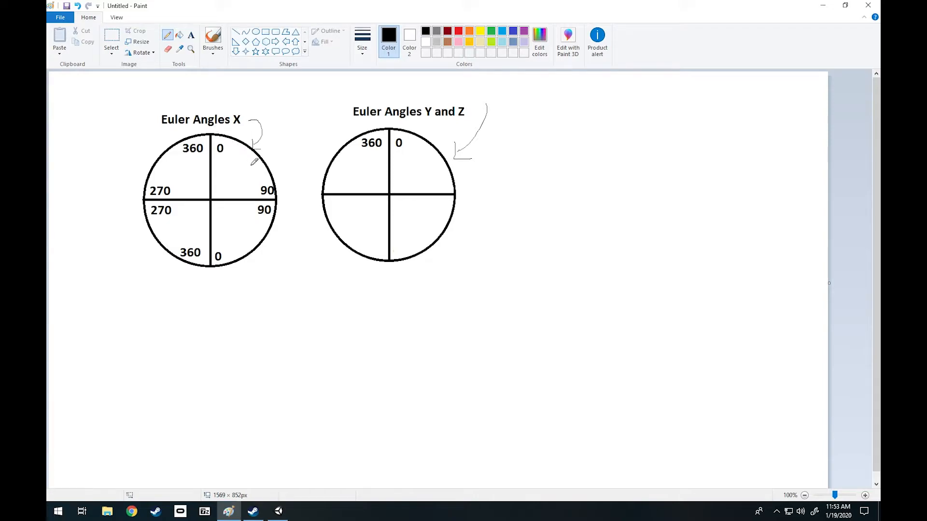
pyautogui.moveTo(228, 170)
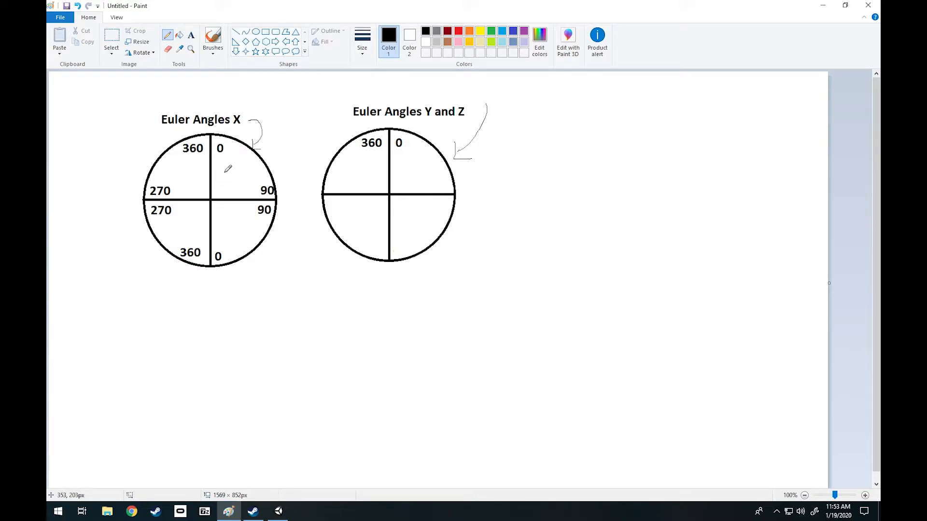
pyautogui.moveTo(237, 159)
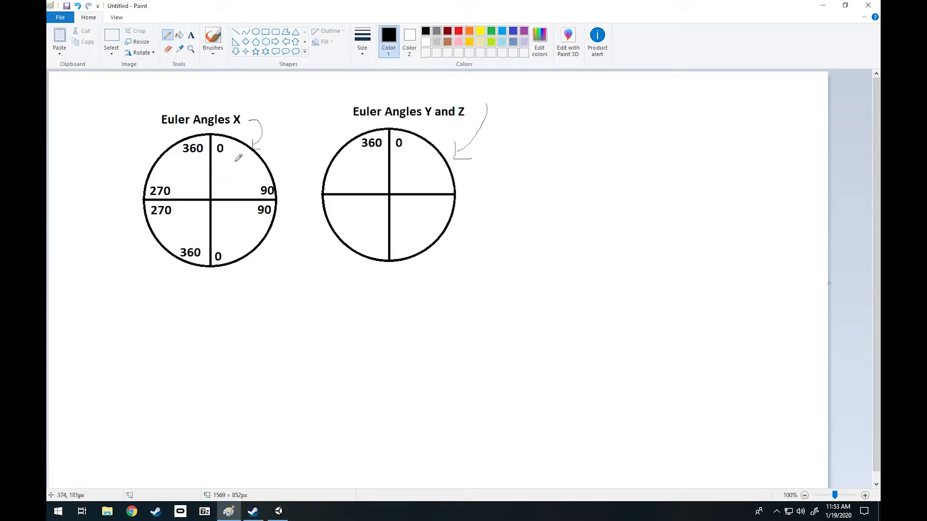
pyautogui.moveTo(221, 184)
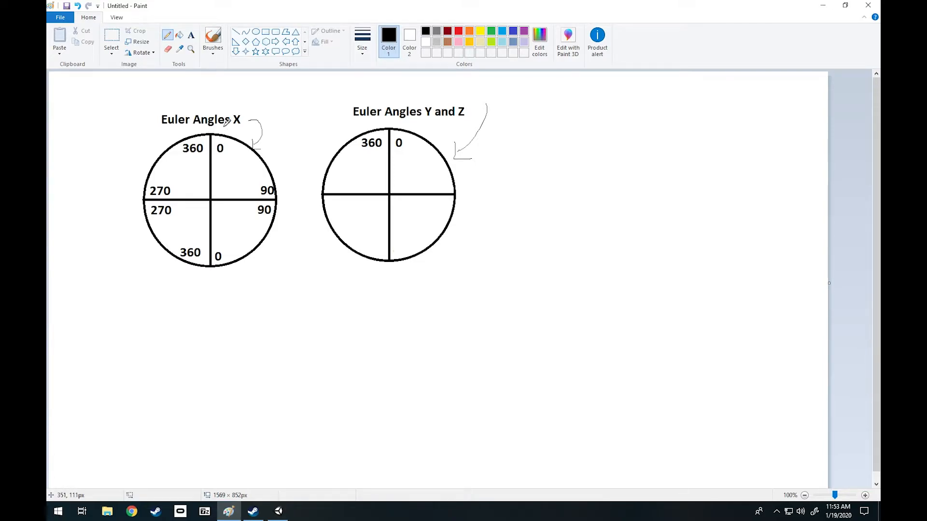
pyautogui.moveTo(223, 168)
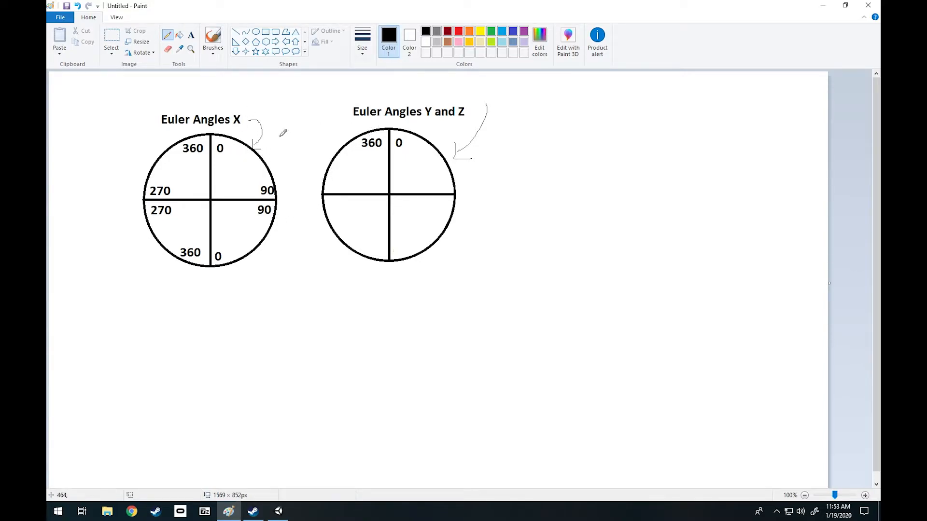
pyautogui.moveTo(240, 229)
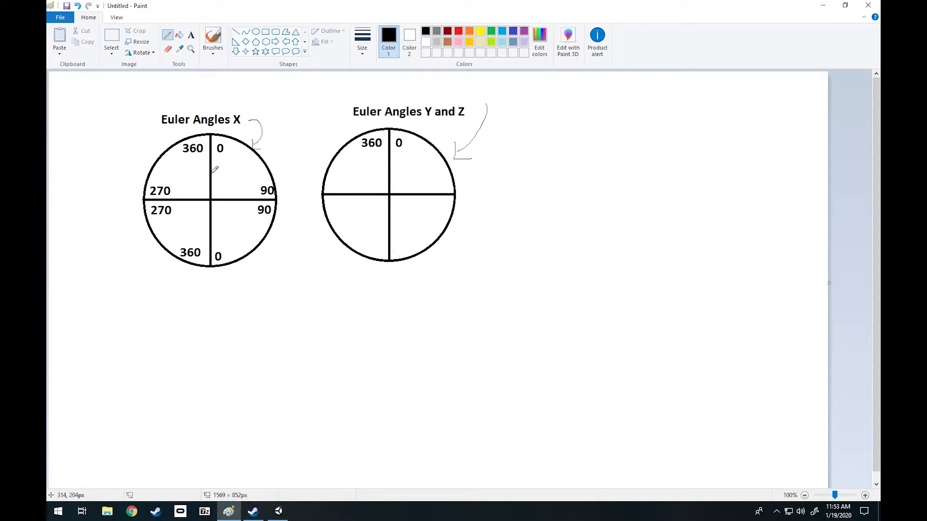
# Step: Bring the Unity vault scene with the character items back in front
pyautogui.click(277, 511)
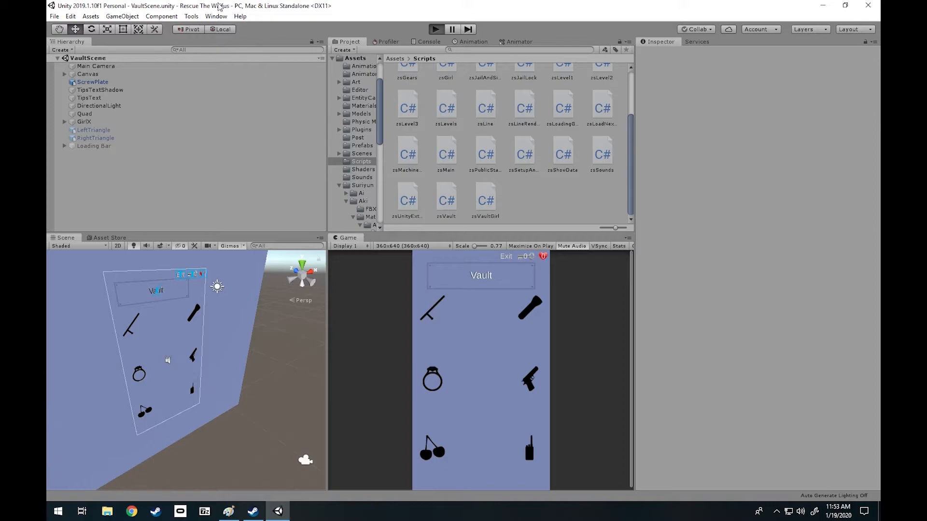
pyautogui.moveTo(419, 270)
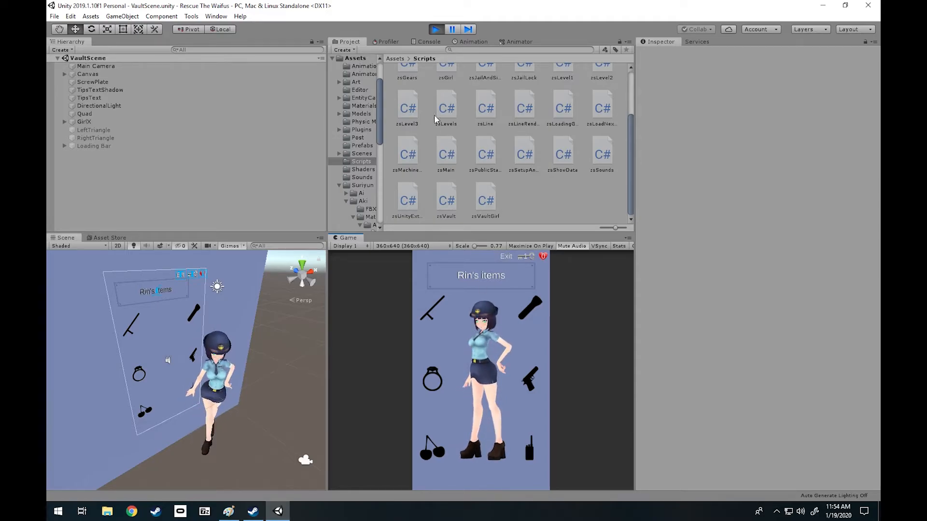
# Step: Select GirlX and tilt her about the Z axis with the Rotate tool to Z rotation -0.651
pyautogui.click(84, 122)
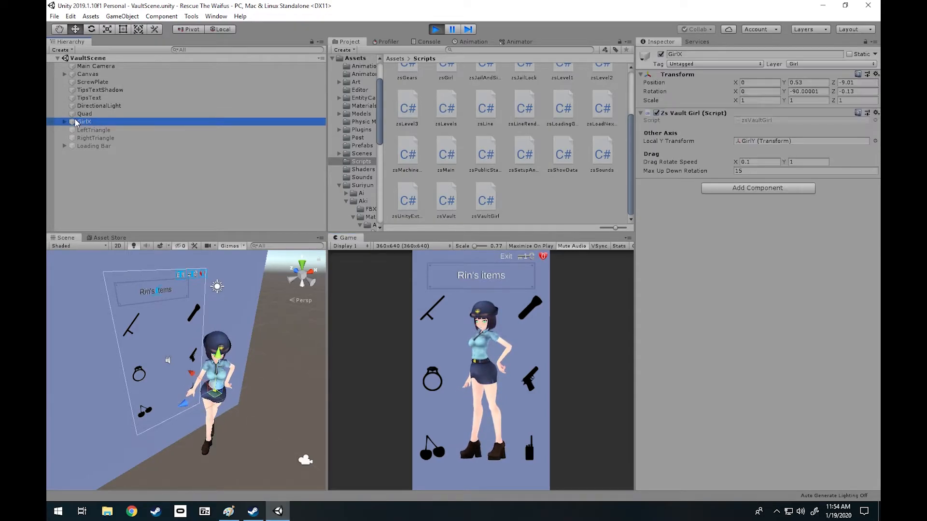
pyautogui.click(64, 121)
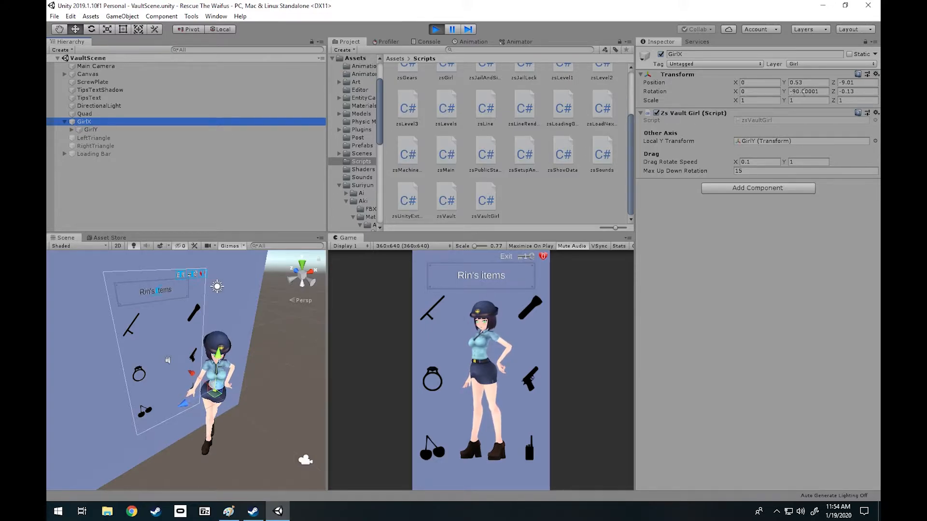
pyautogui.click(91, 29)
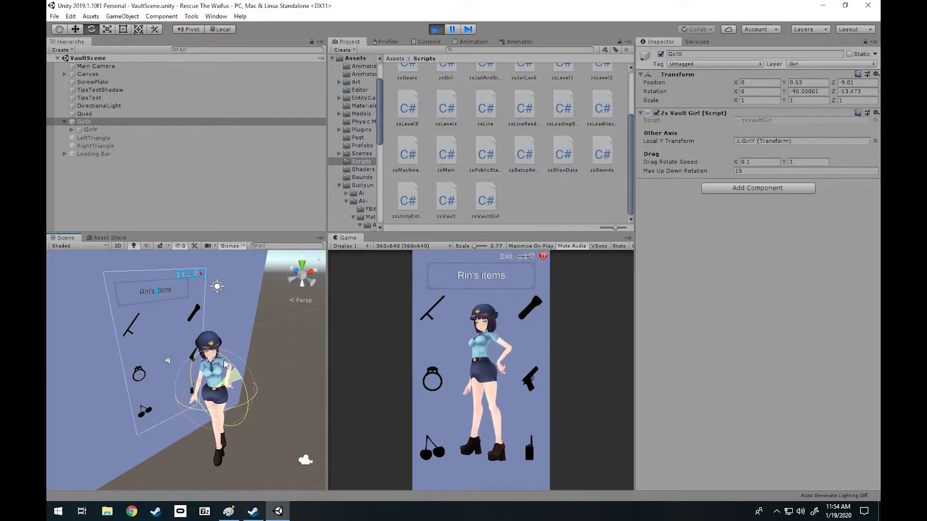
pyautogui.moveTo(224, 366); pyautogui.dragTo(237, 384)
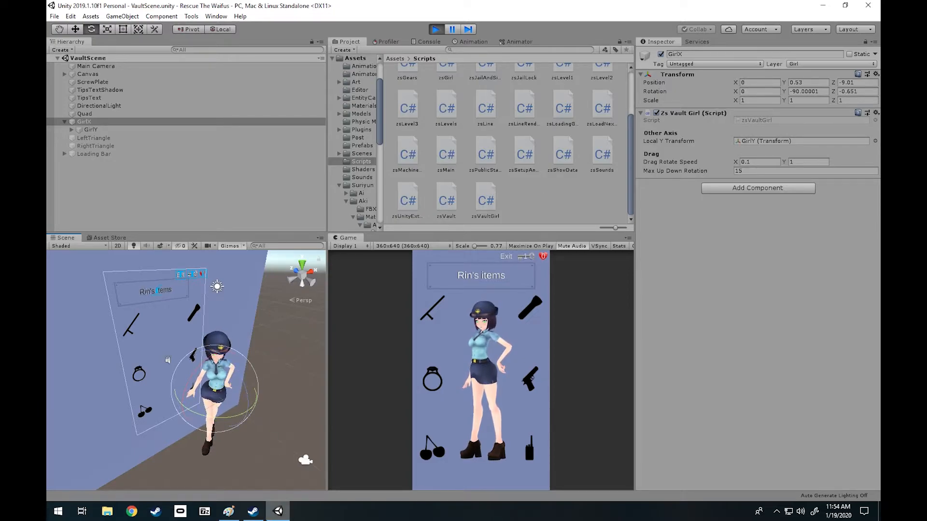
pyautogui.click(229, 510)
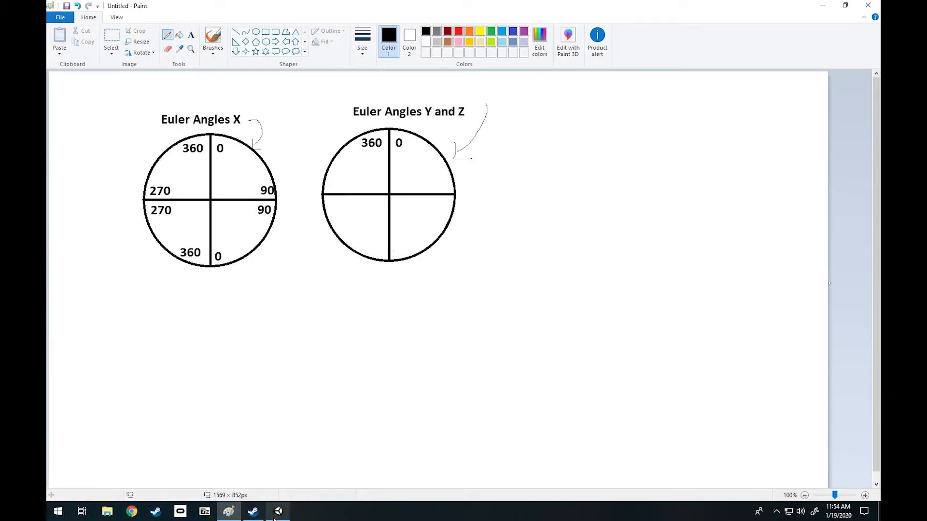
pyautogui.click(253, 511)
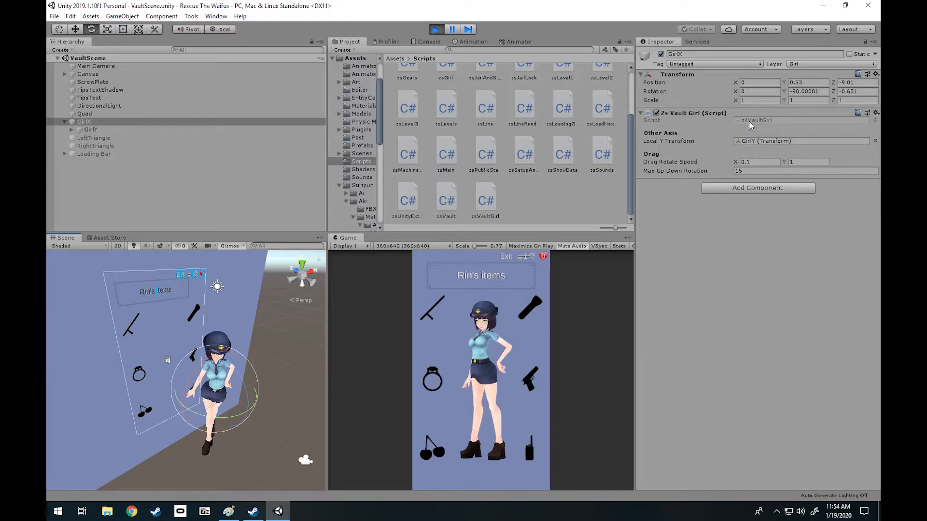
# Step: Bring up the zsVaultGirl script in Visual Studio at the top of the class
pyautogui.click(277, 511)
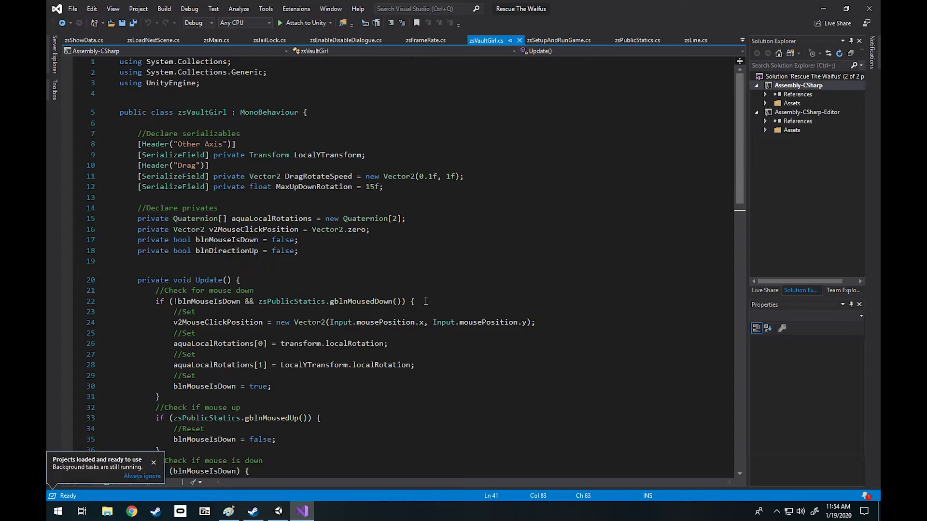
# Step: Scroll down through the zsVaultGirl.cs mouse-handling code
pyautogui.scroll(-3)
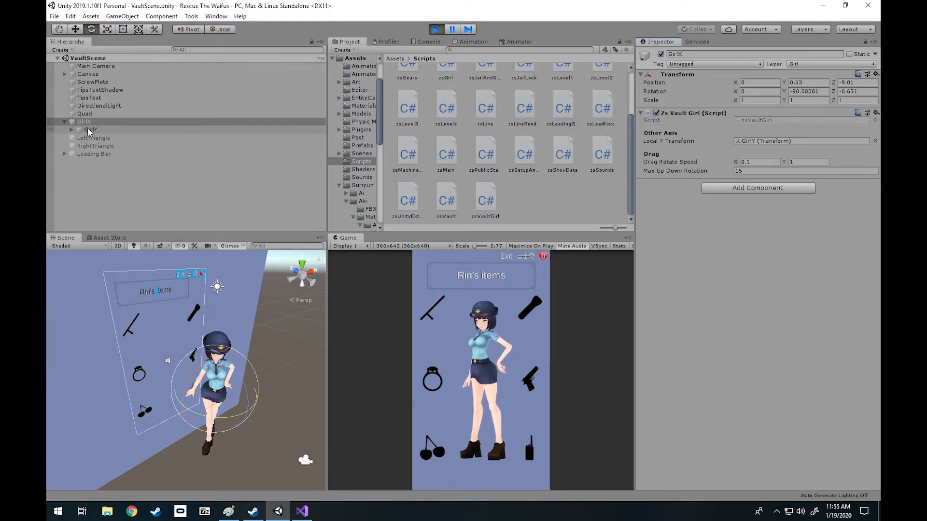
pyautogui.click(84, 121)
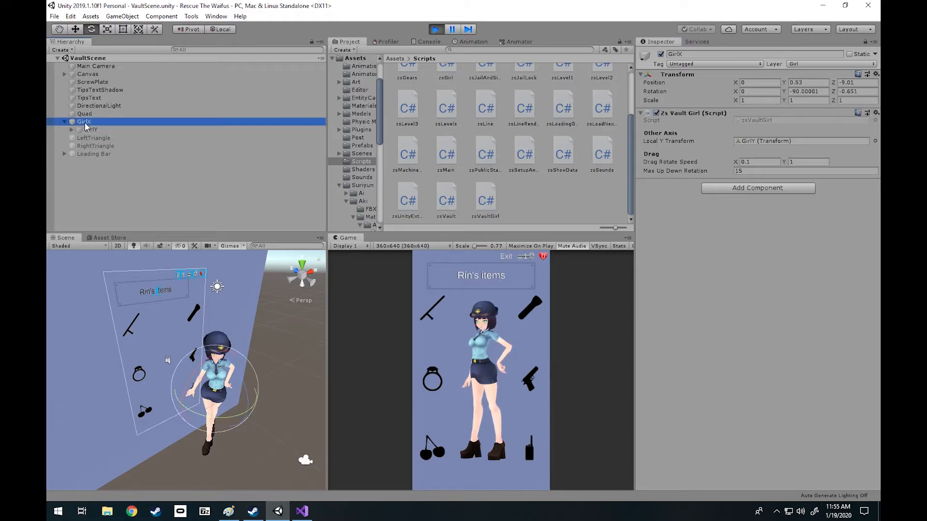
pyautogui.click(91, 129)
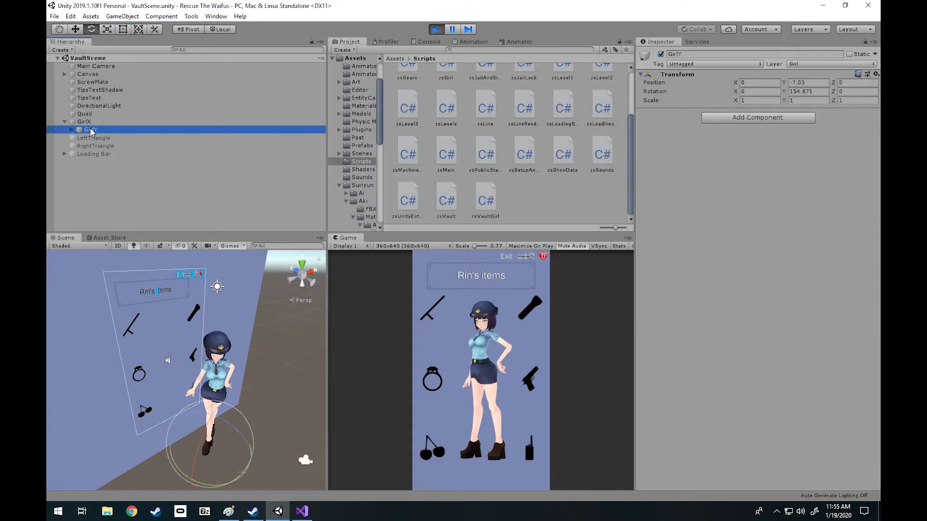
pyautogui.click(84, 122)
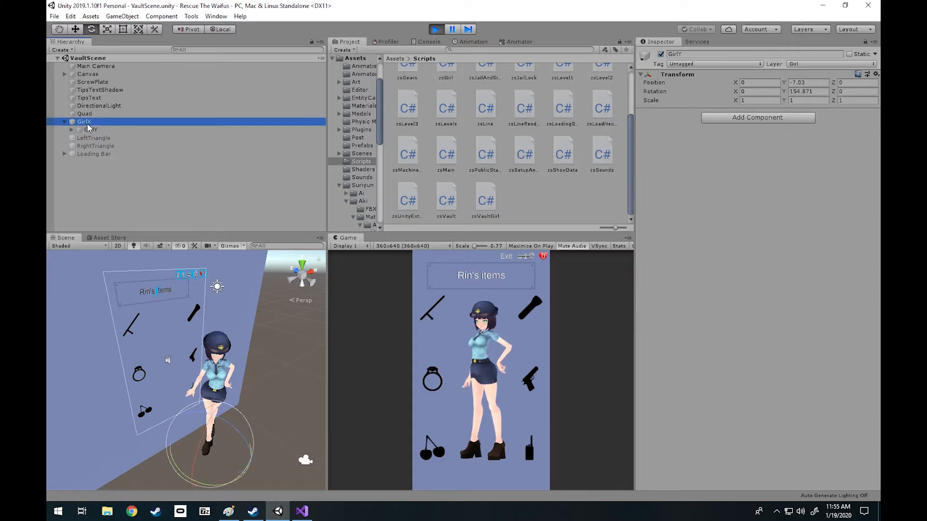
pyautogui.click(90, 129)
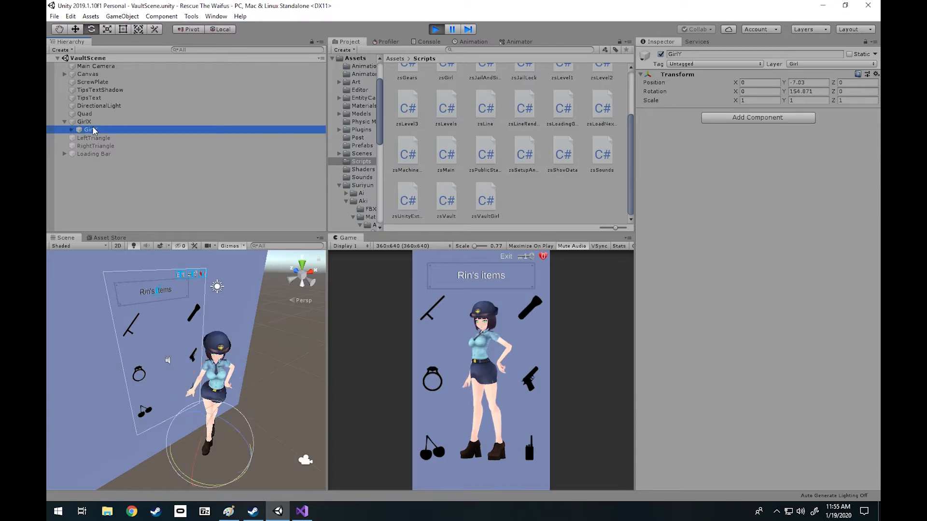
pyautogui.click(84, 122)
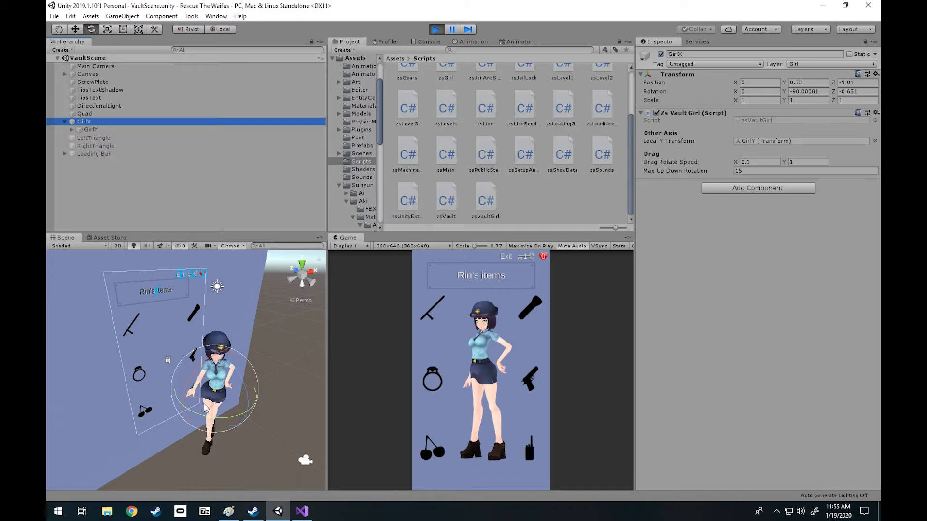
pyautogui.click(302, 511)
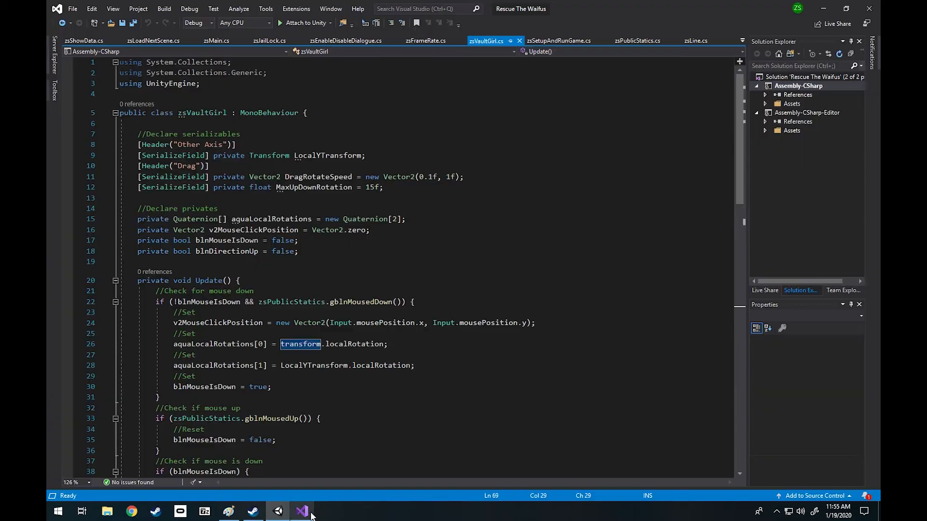
pyautogui.scroll(-3)
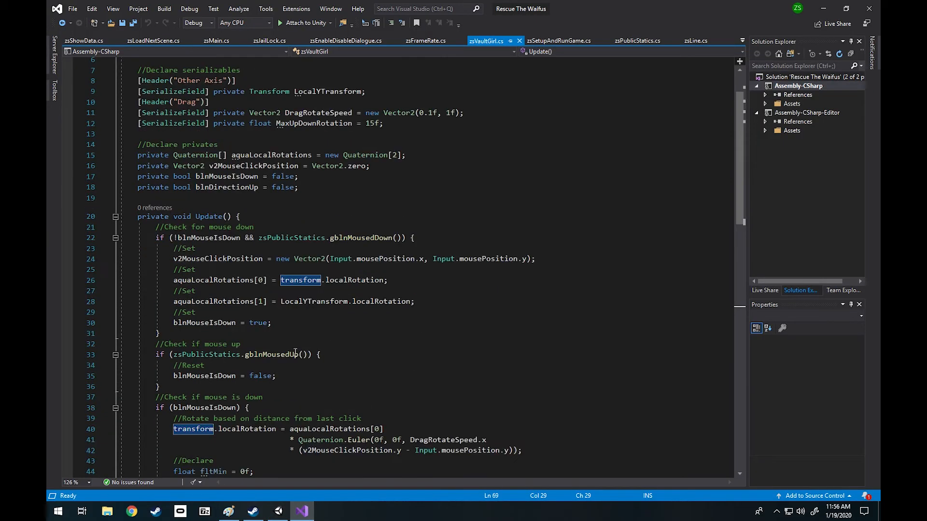
pyautogui.scroll(-3)
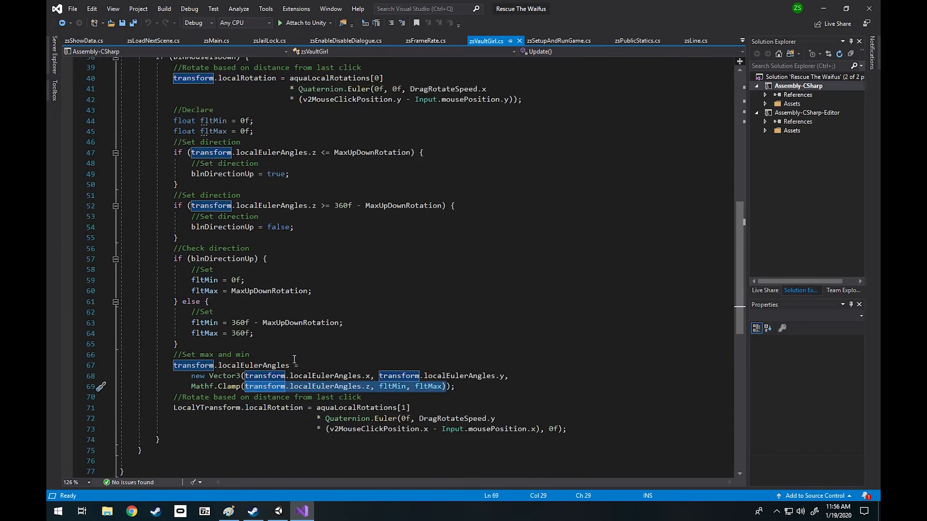
pyautogui.click(193, 366)
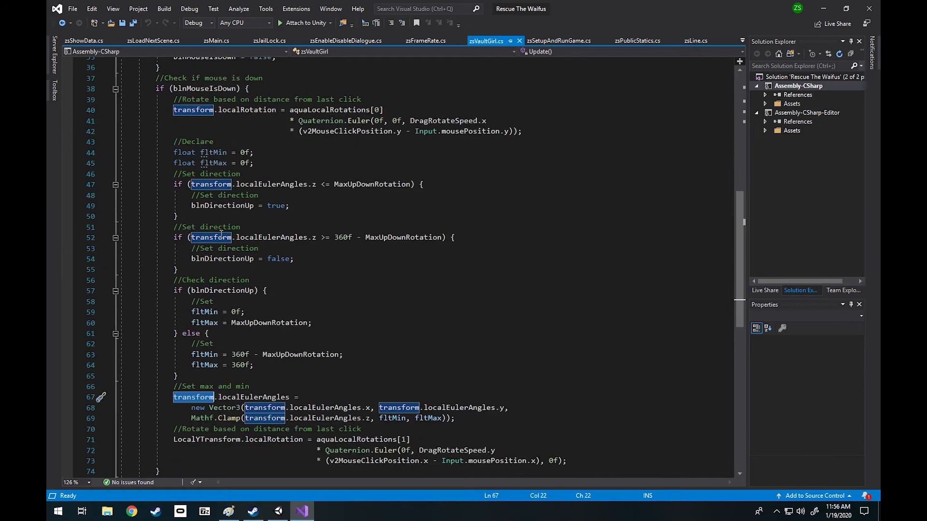
pyautogui.click(277, 512)
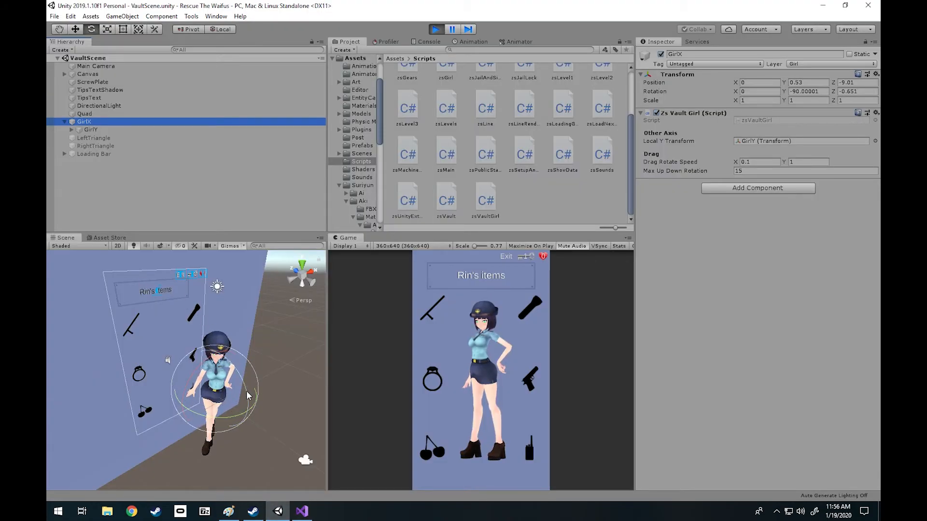
# Step: Inspect child GirlY's rotation, then select GirlX and tilt her Z rotation to about -9.86
pyautogui.click(91, 130)
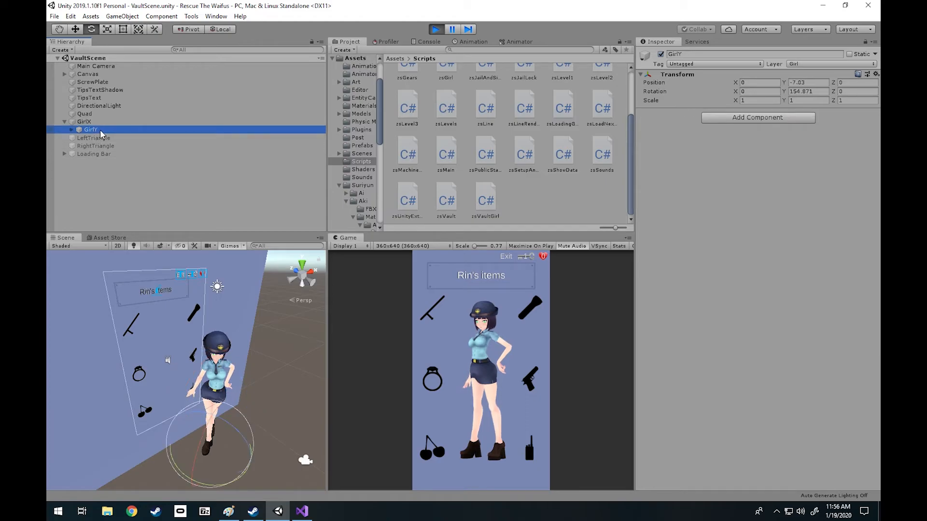
pyautogui.moveTo(190, 325)
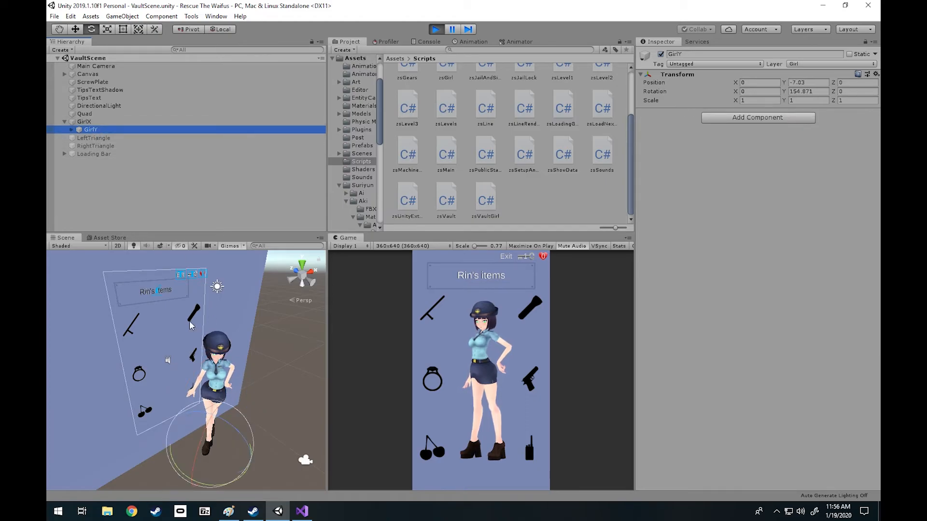
pyautogui.click(84, 121)
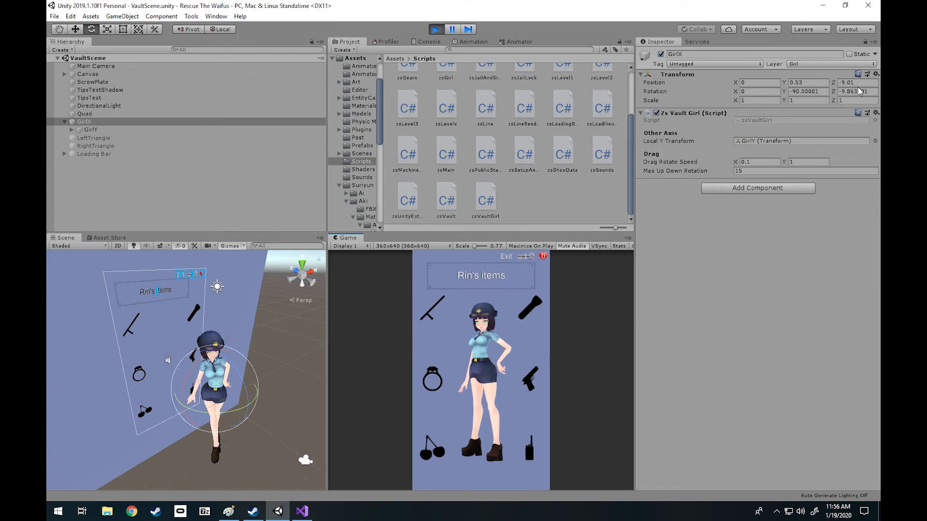
# Step: Bring the Paint Euler angle diagram with the X and Y/Z circles back on screen
pyautogui.click(228, 511)
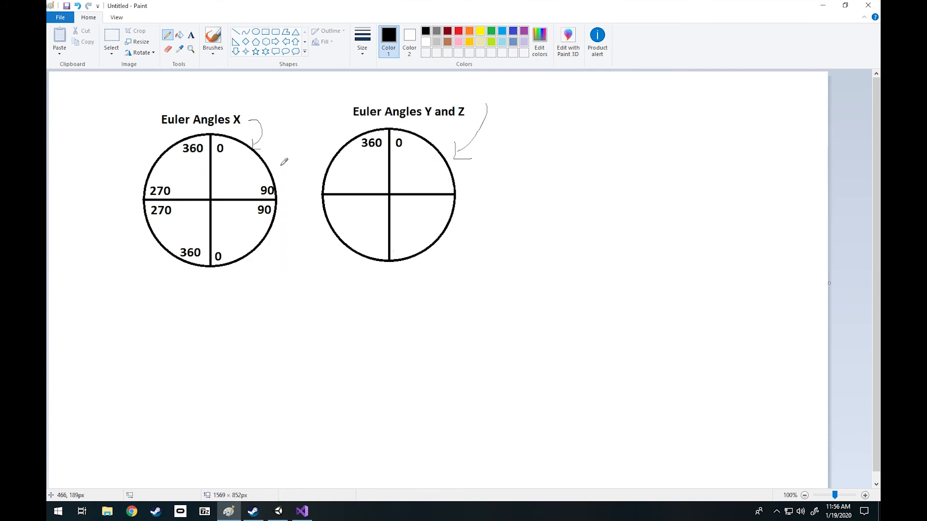
pyautogui.moveTo(500, 95)
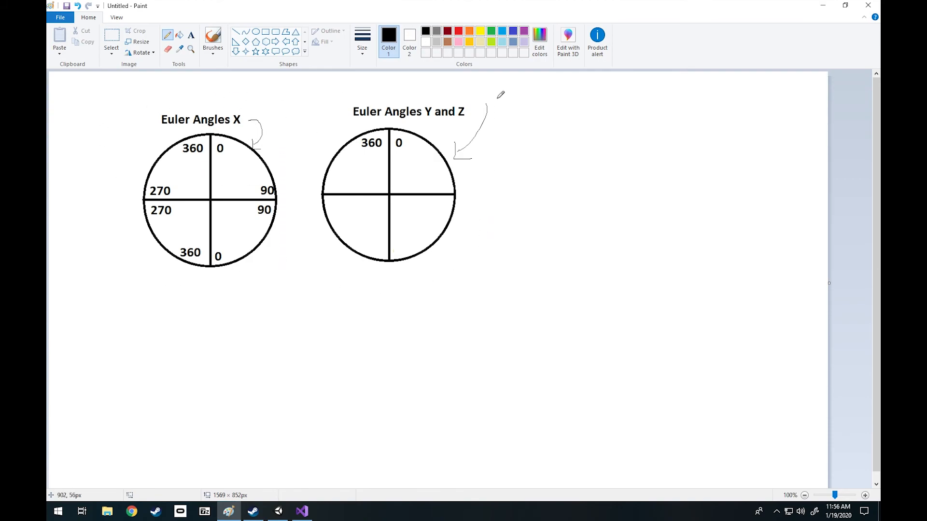
pyautogui.moveTo(256, 183)
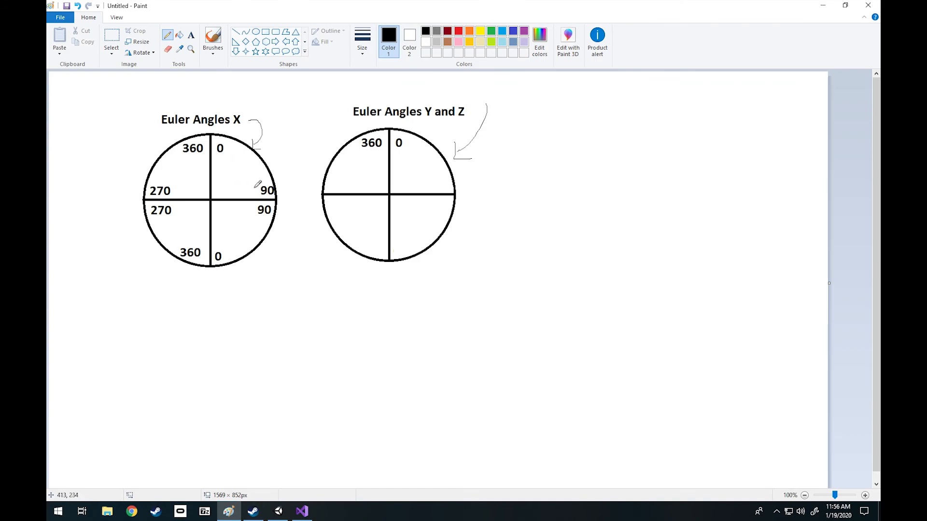
pyautogui.moveTo(214, 185)
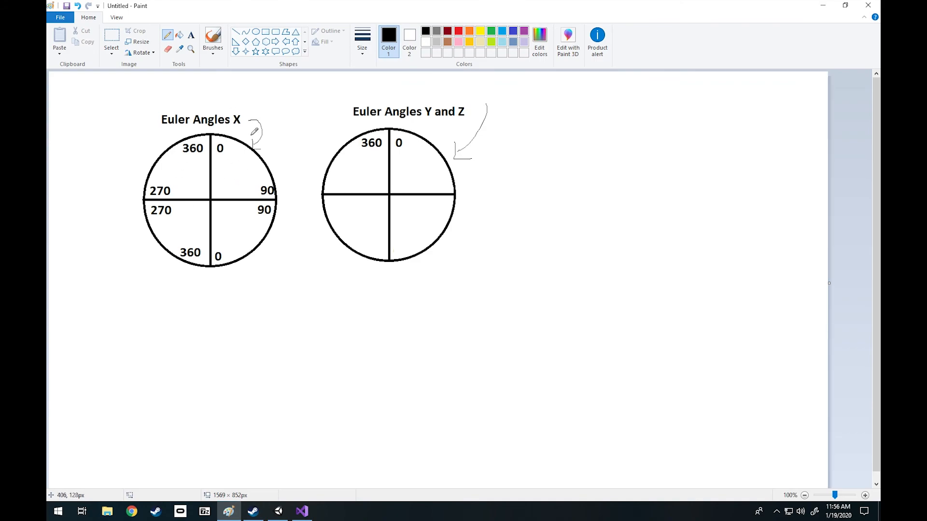
pyautogui.moveTo(281, 177)
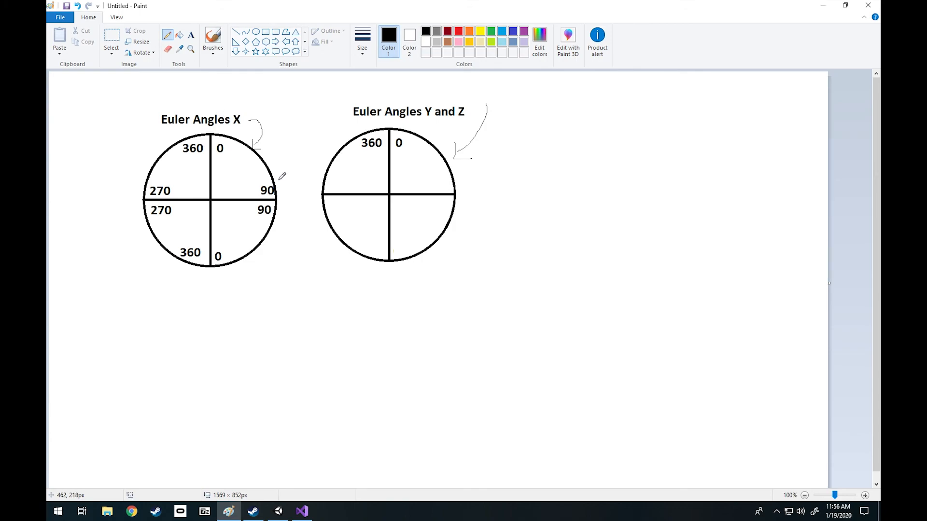